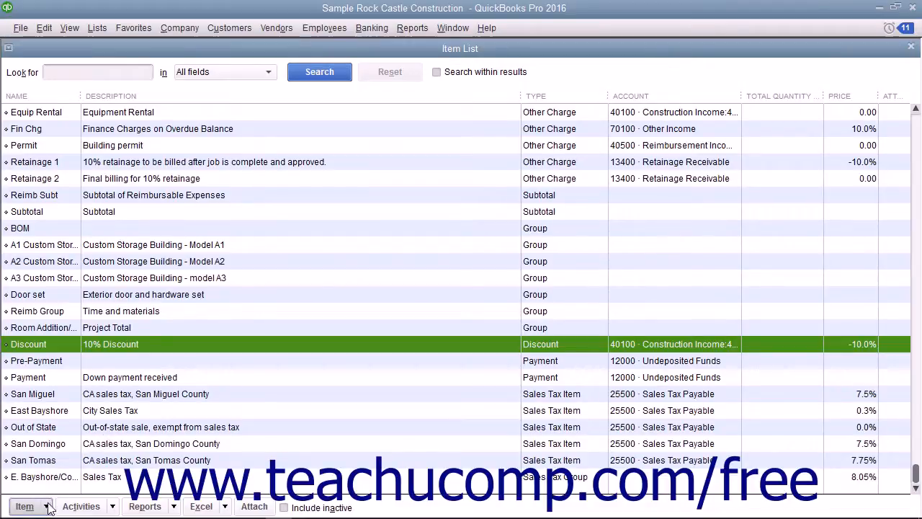
- Begin a new item from the Item List's Item > New command
{"action": "left_click", "coordinate": [29, 507]}
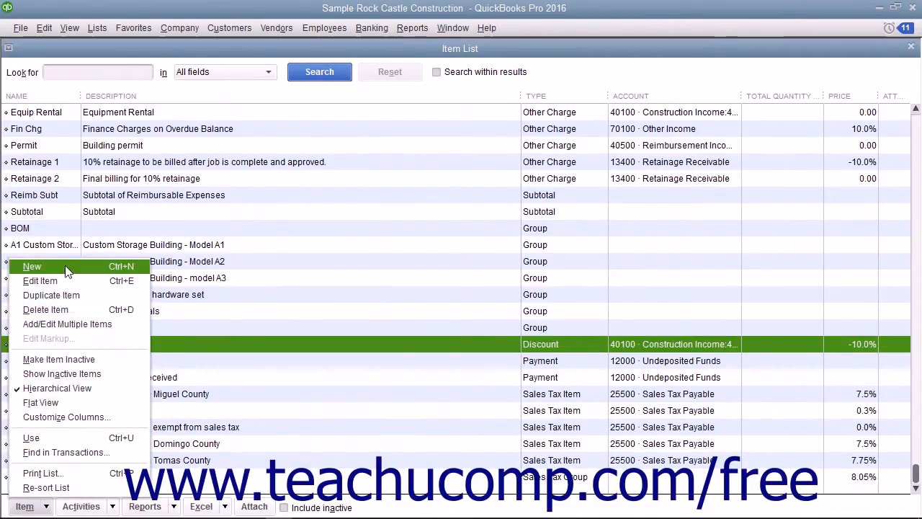
{"action": "left_click", "coordinate": [32, 265]}
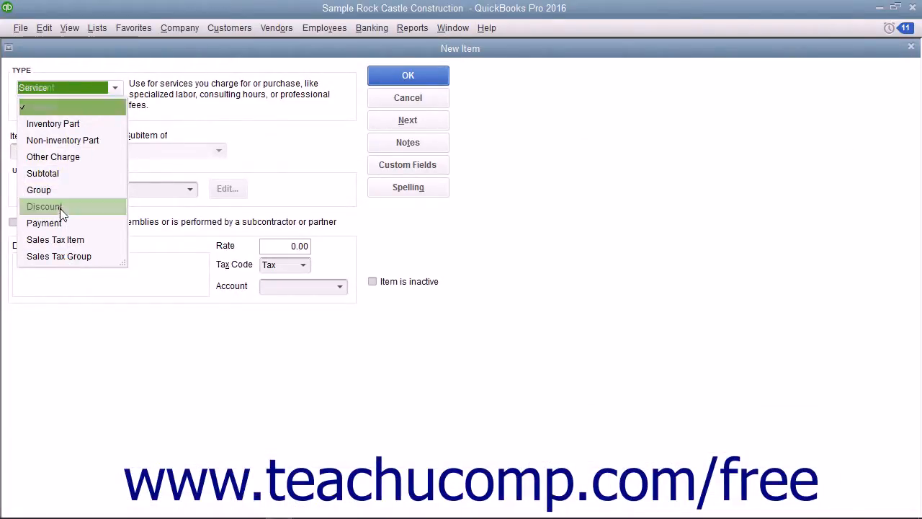
- Choose Discount as the item type and move to naming it Discount
{"action": "left_click", "coordinate": [43, 207]}
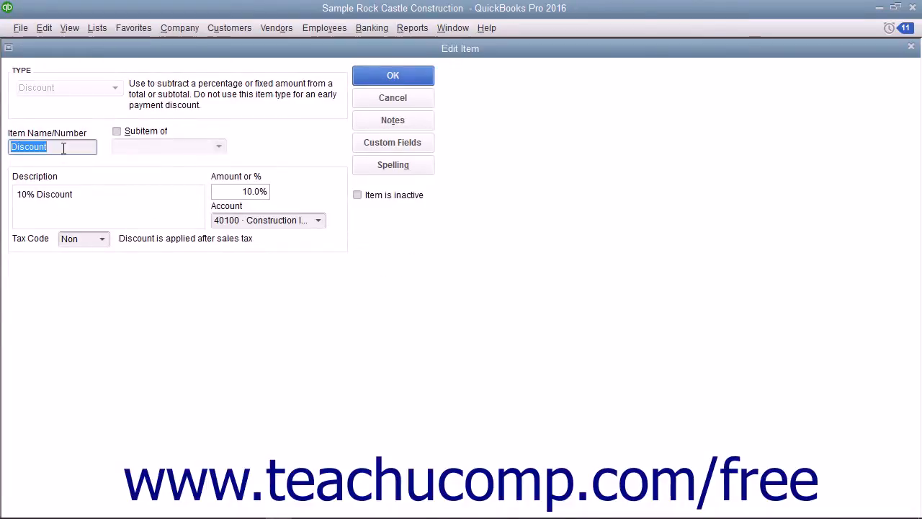
{"action": "left_click", "coordinate": [52, 147]}
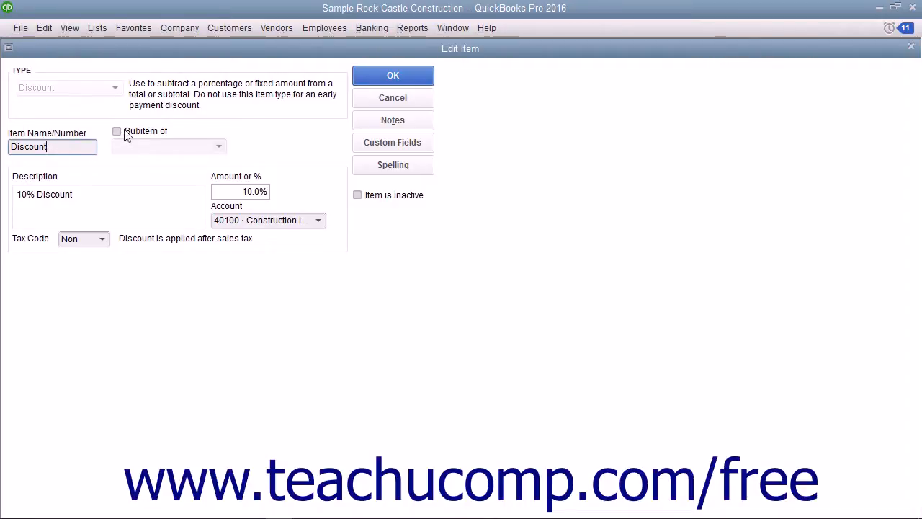
{"action": "mouse_move", "coordinate": [159, 157]}
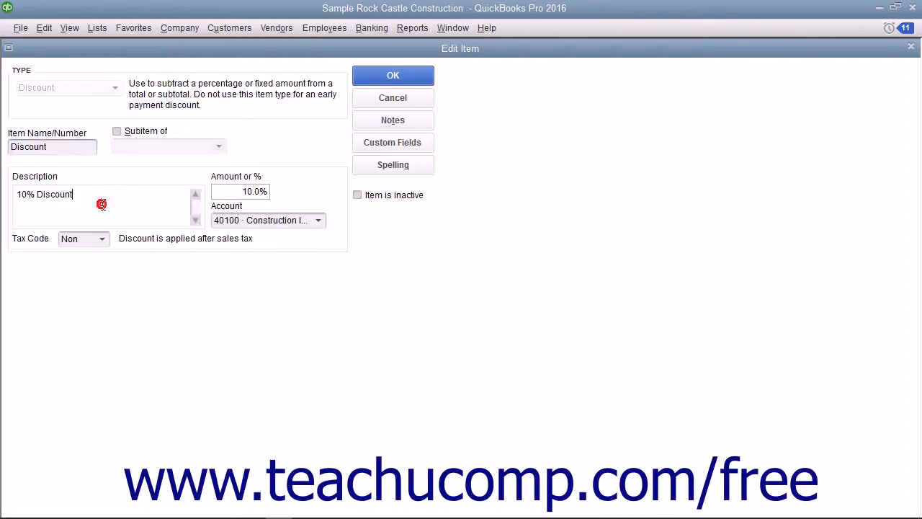
{"action": "mouse_move", "coordinate": [103, 204]}
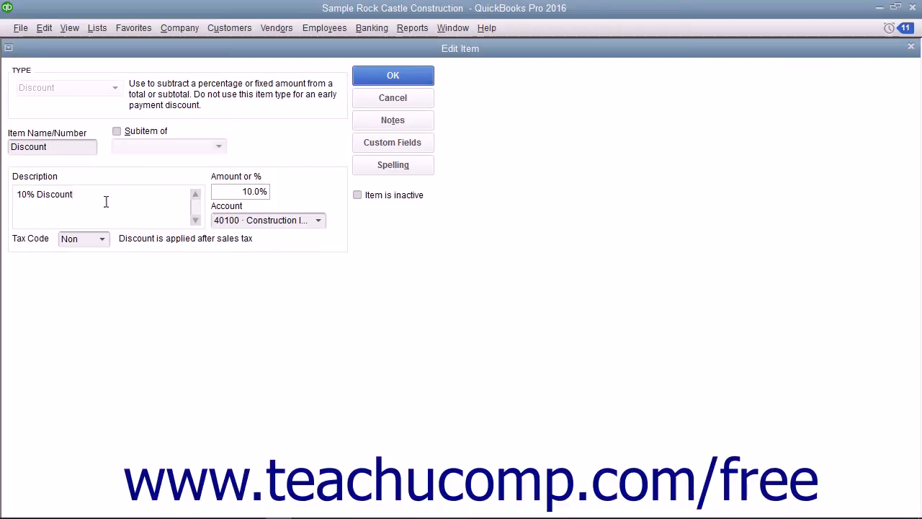
{"action": "mouse_move", "coordinate": [280, 189]}
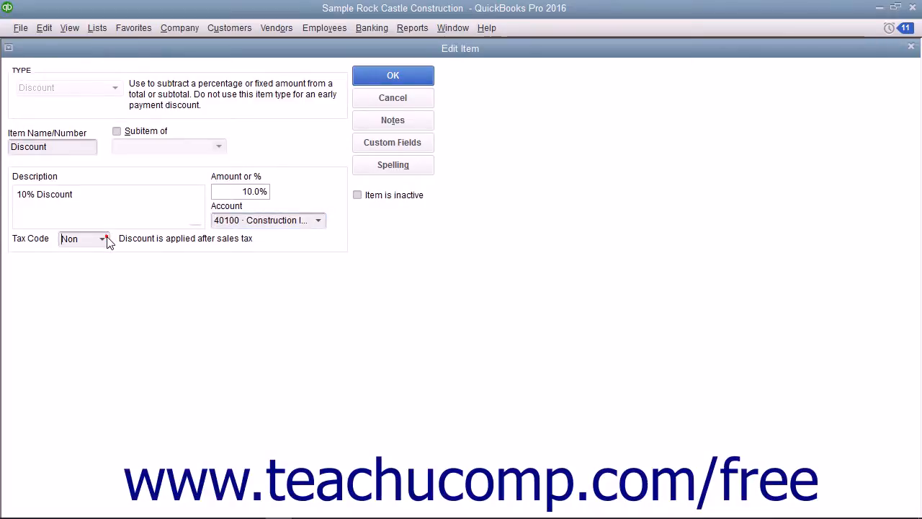
- Mark the Discount item Non-taxable and save it to the Item List
{"action": "left_click", "coordinate": [104, 239]}
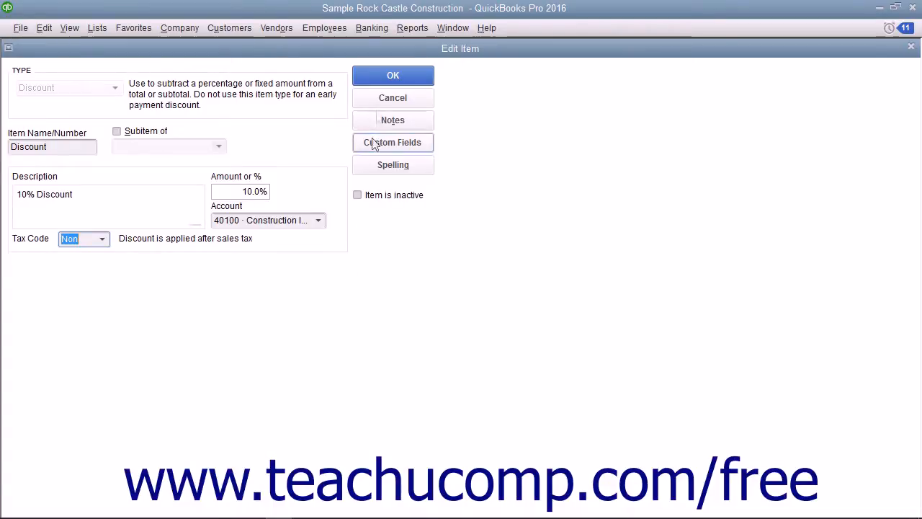
{"action": "left_click", "coordinate": [392, 75]}
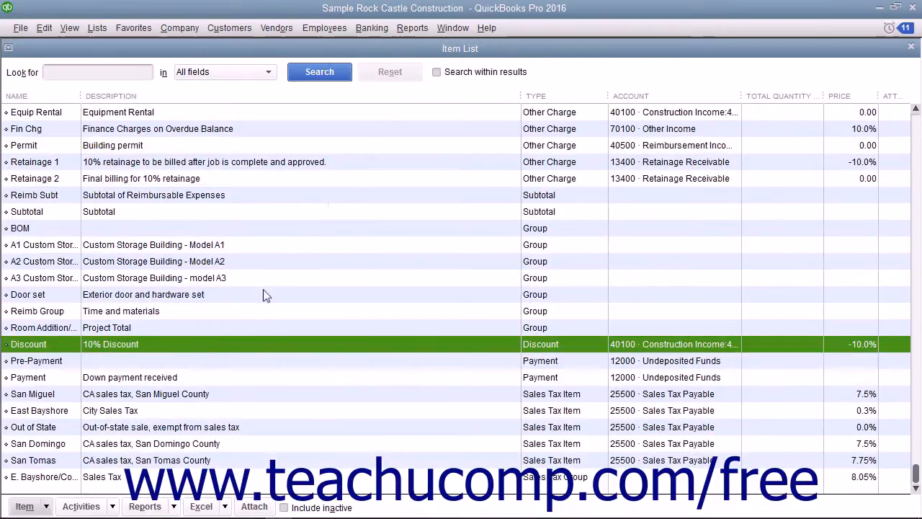